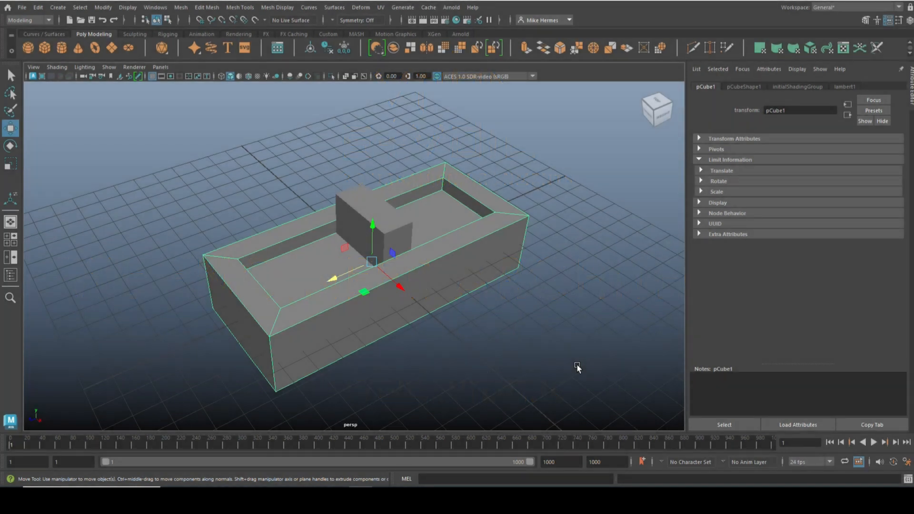
mouse_move(496, 305)
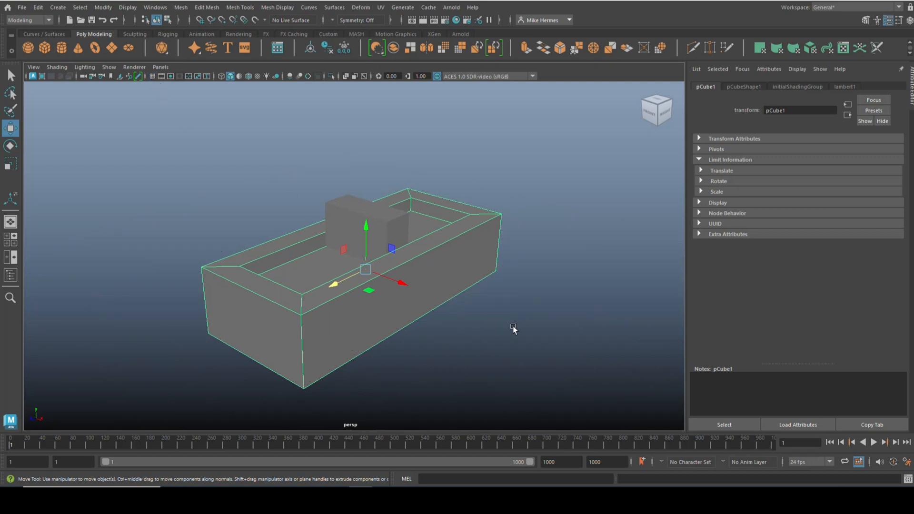
mouse_move(516, 324)
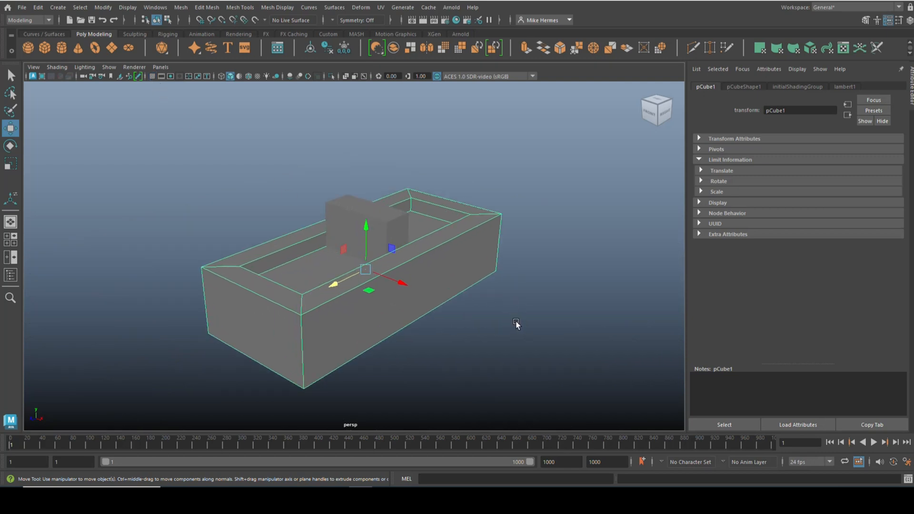
Orbit around the switch model to inspect it and reselect the box cube.
drag(513, 324, 501, 340)
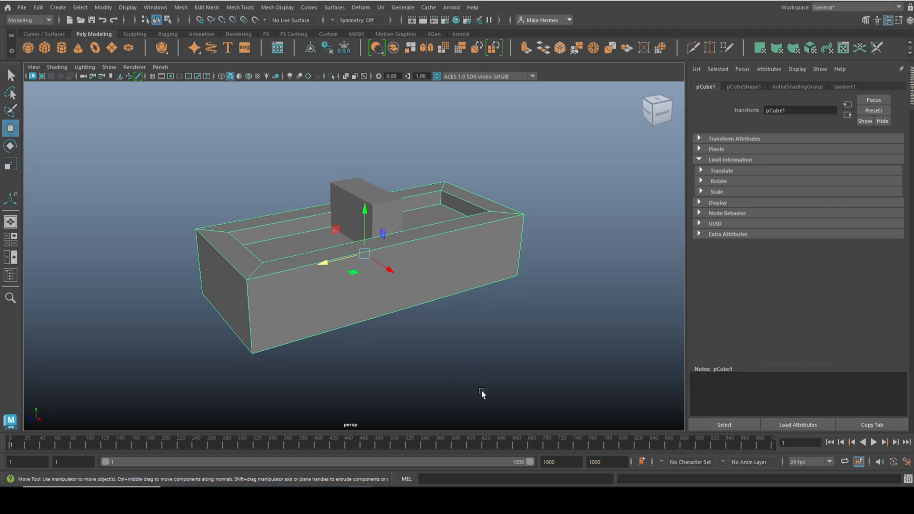
mouse_move(438, 209)
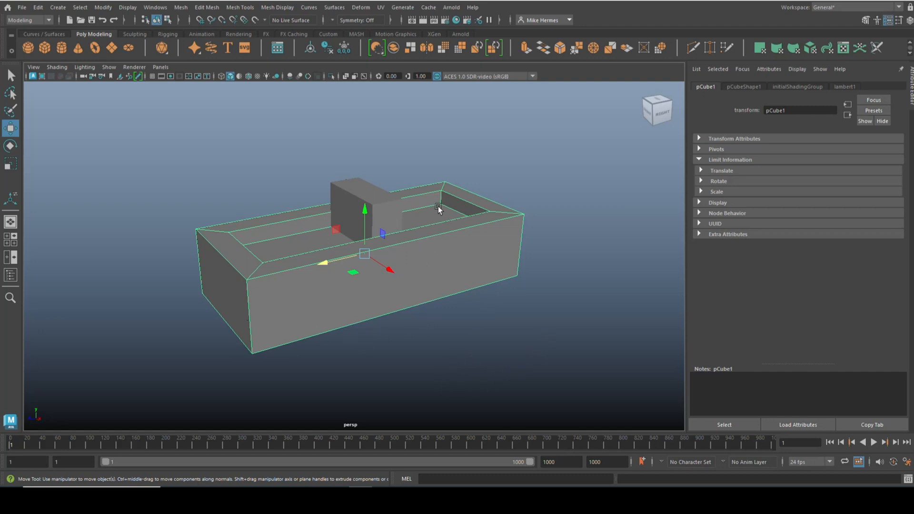
mouse_move(300, 332)
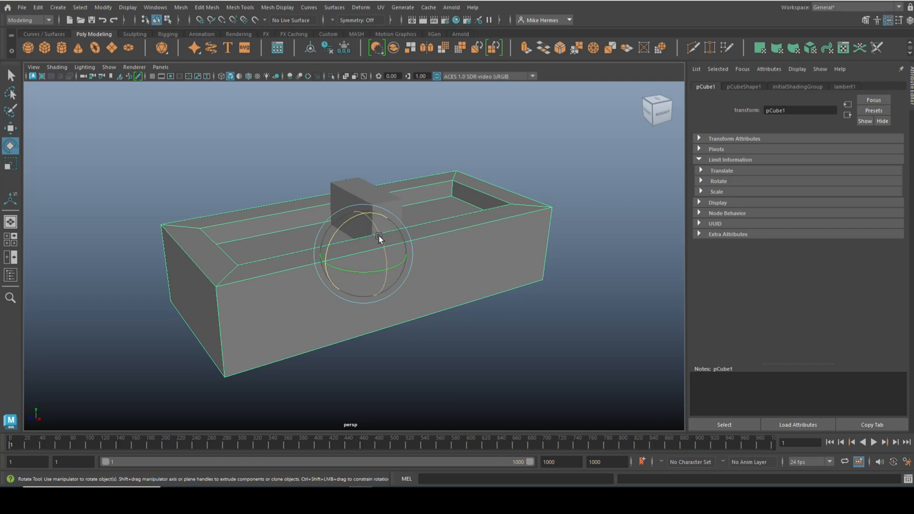
drag(379, 239, 364, 252)
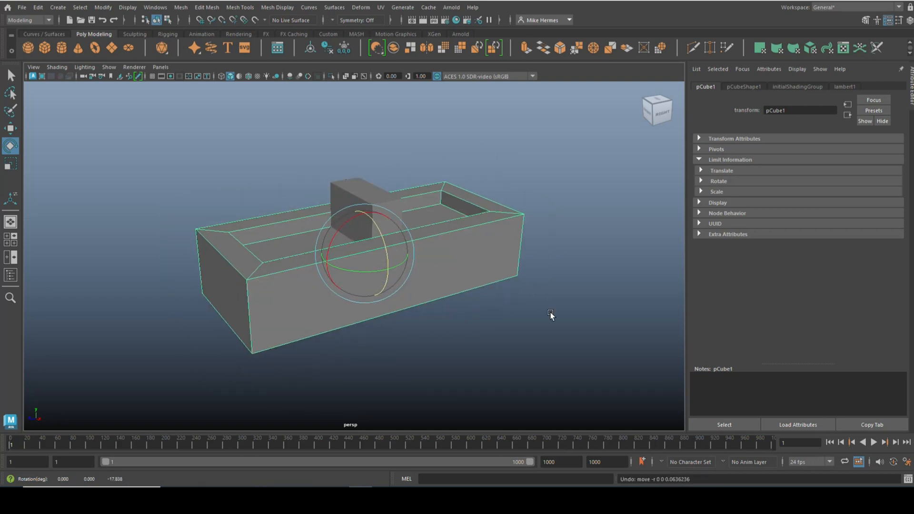
drag(551, 315, 524, 334)
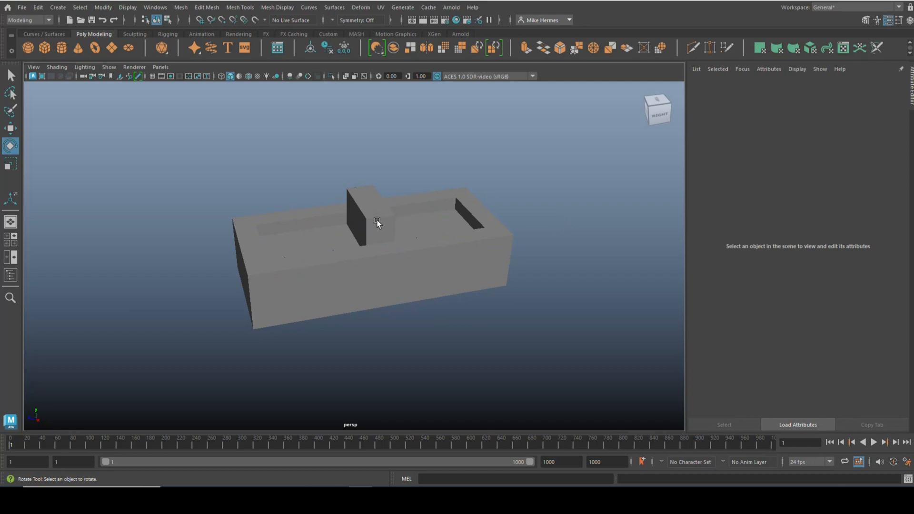
click(359, 219)
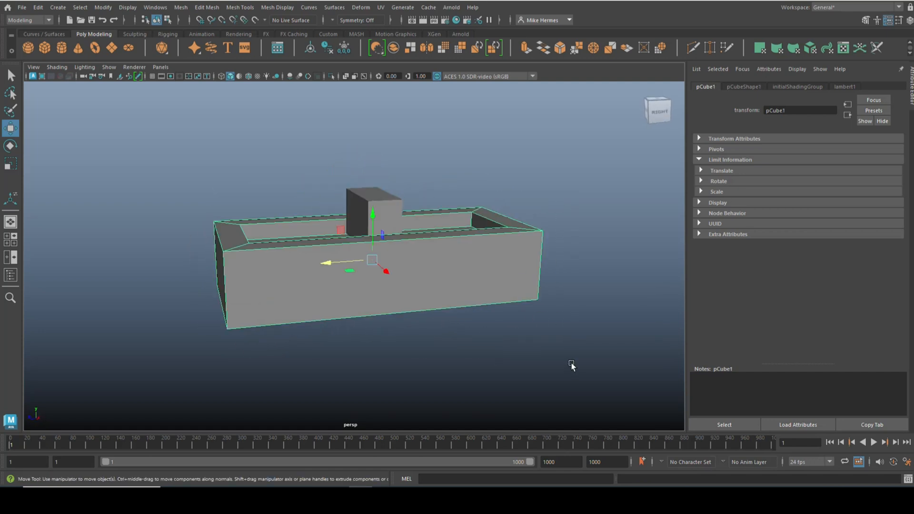
mouse_move(578, 328)
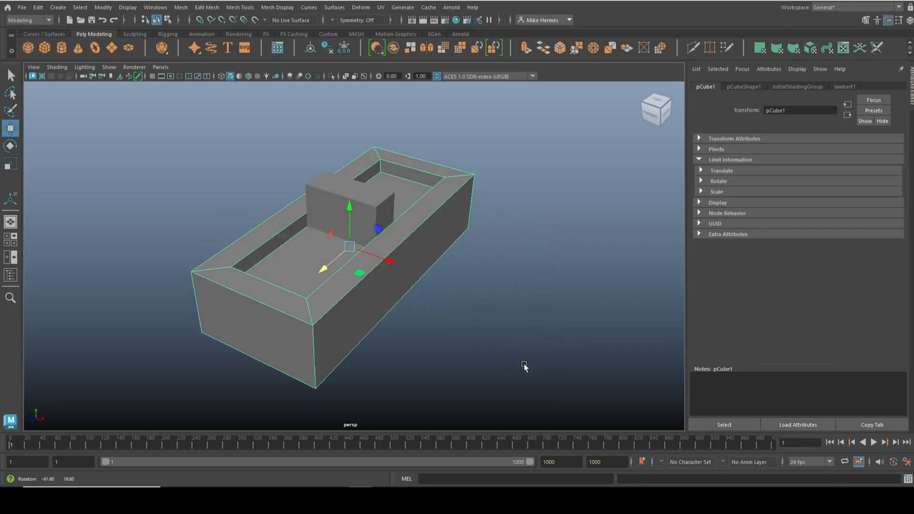
drag(523, 367, 479, 364)
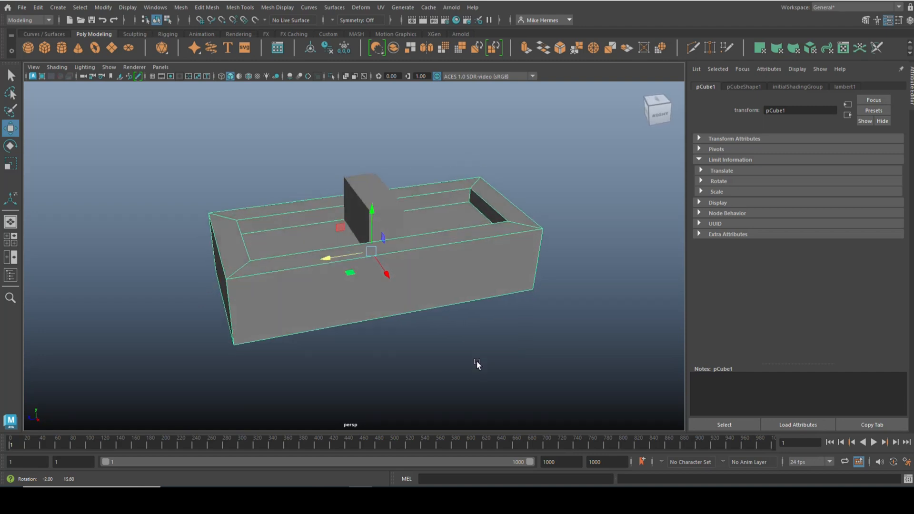
drag(477, 364, 487, 361)
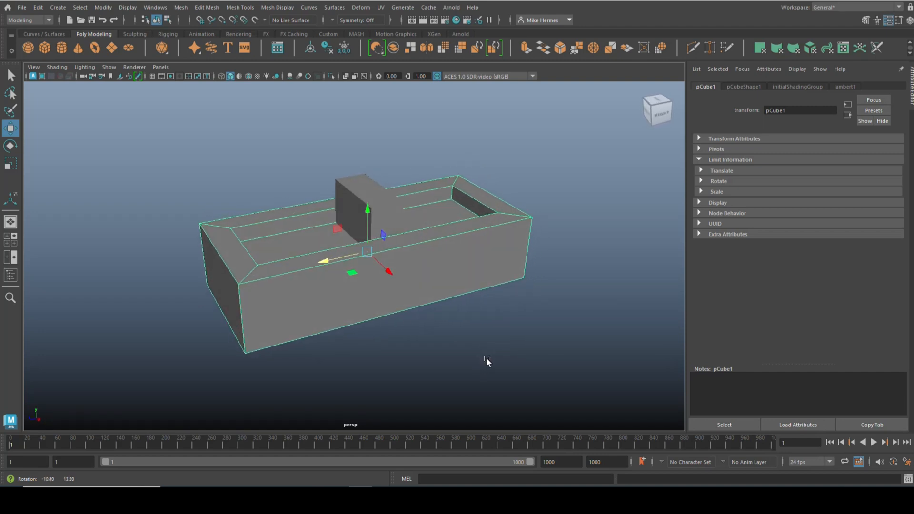
drag(486, 362, 485, 364)
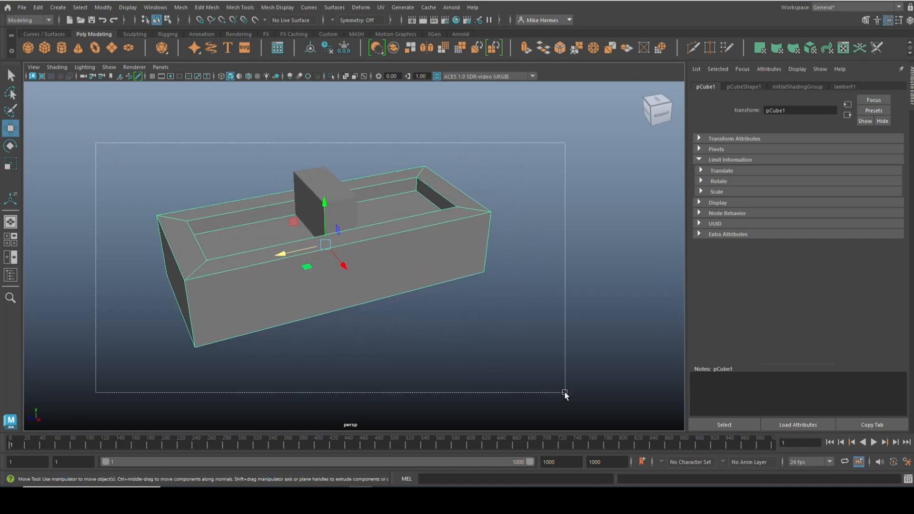
Rename pCube1 to Switch_Box and pCube2 to Switch_button in the Outliner.
click(38, 7)
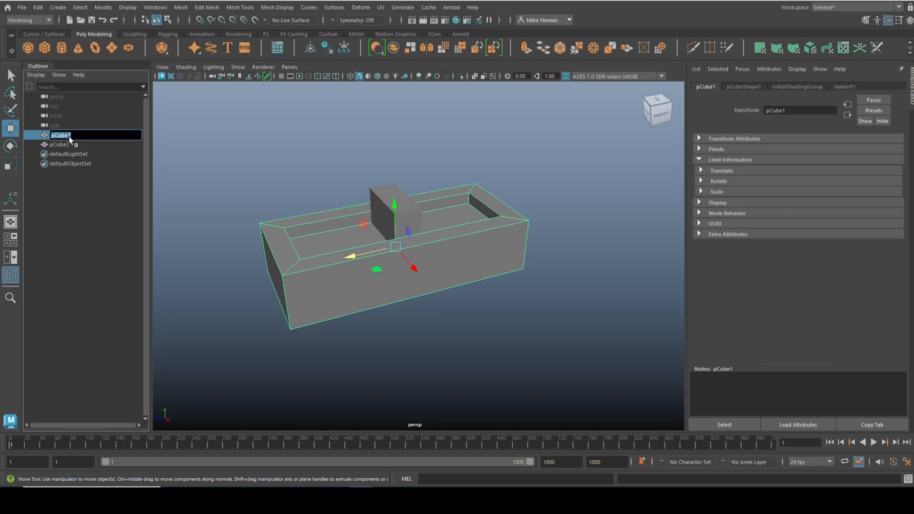
text(Switch_Box)
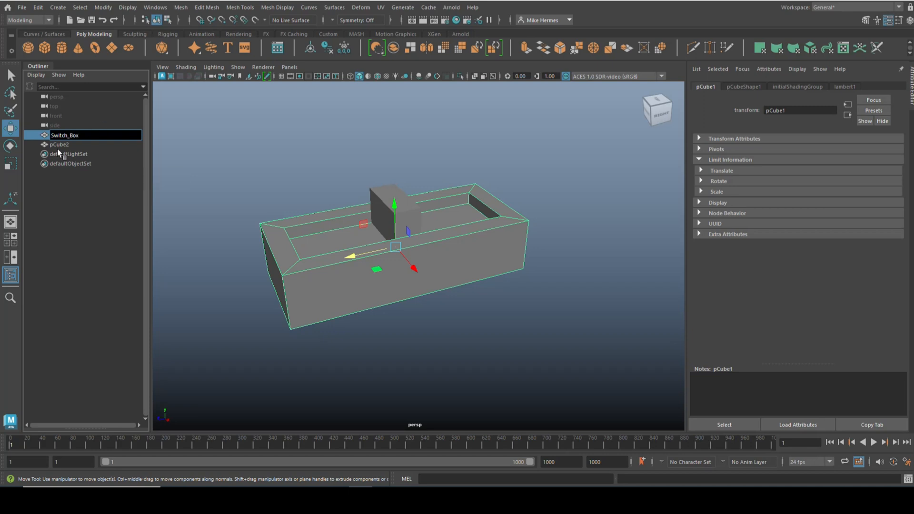
click(56, 144)
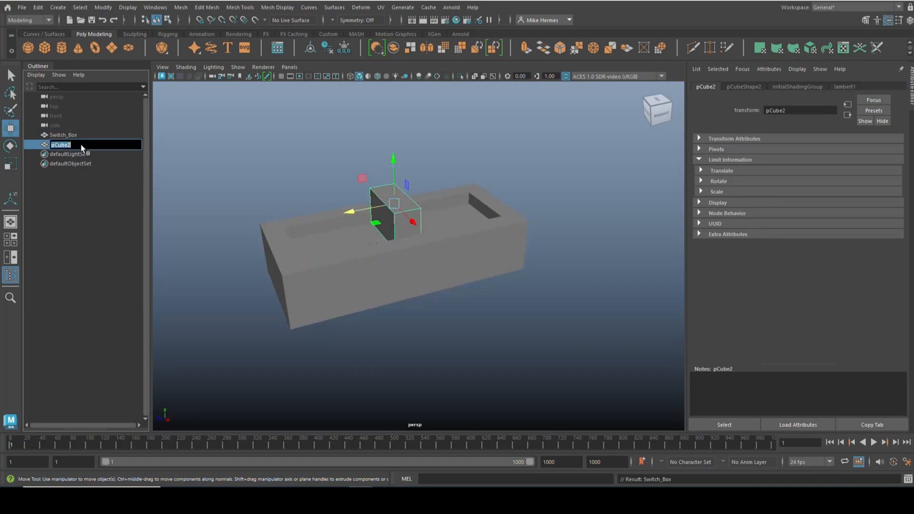
text(Switch_button)
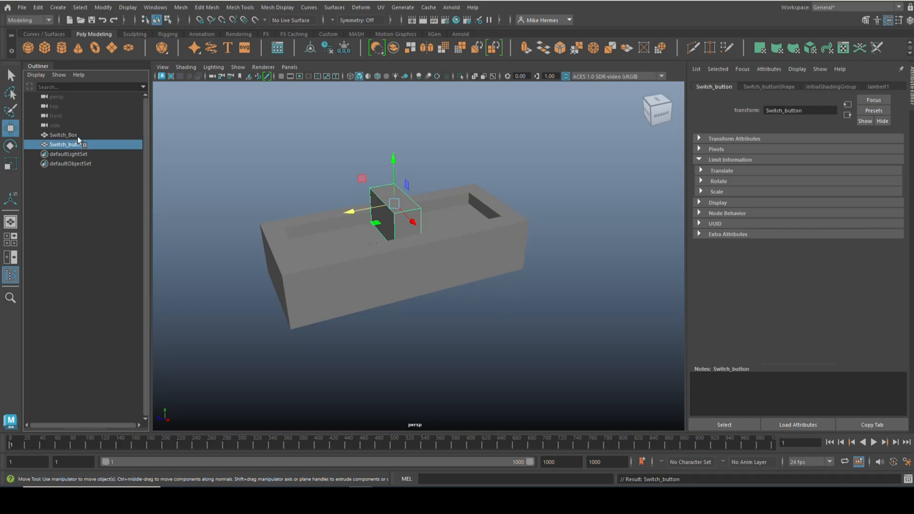
Select Switch_Box and browse its shape tessellation settings and transform attributes.
click(60, 135)
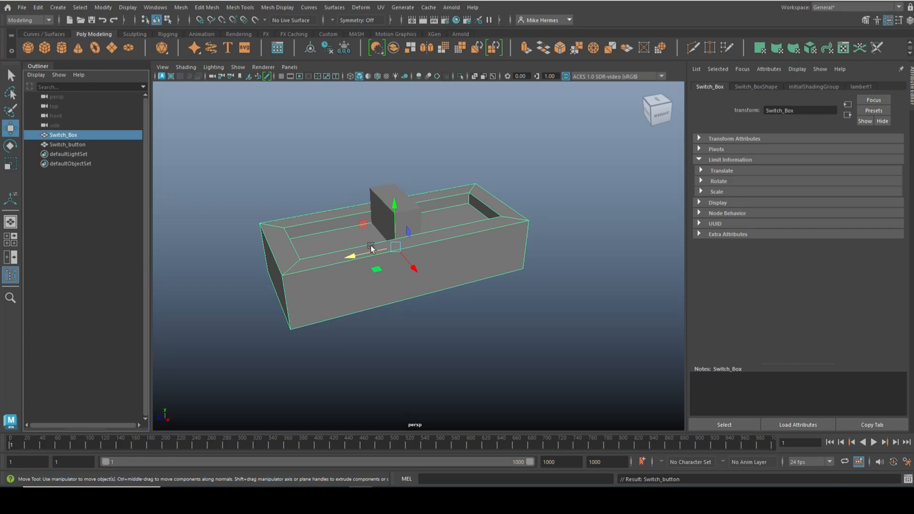
mouse_move(614, 265)
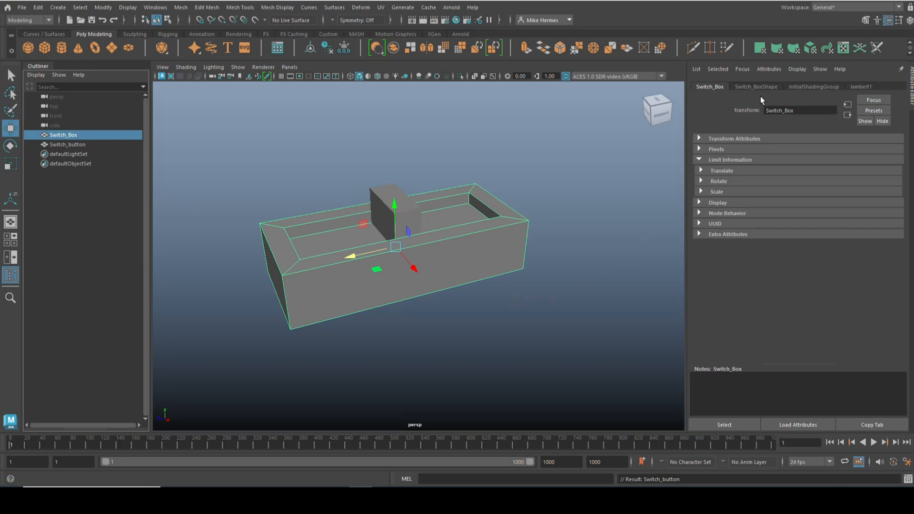
click(756, 86)
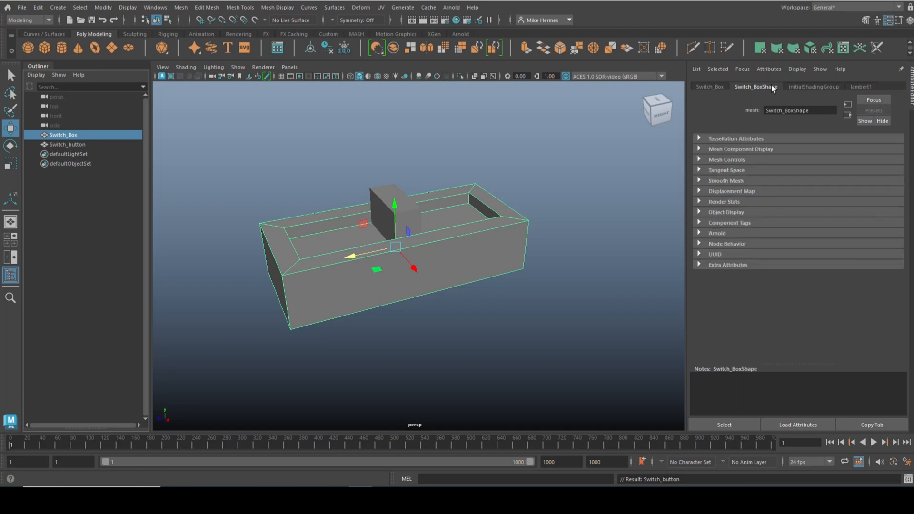
mouse_move(822, 95)
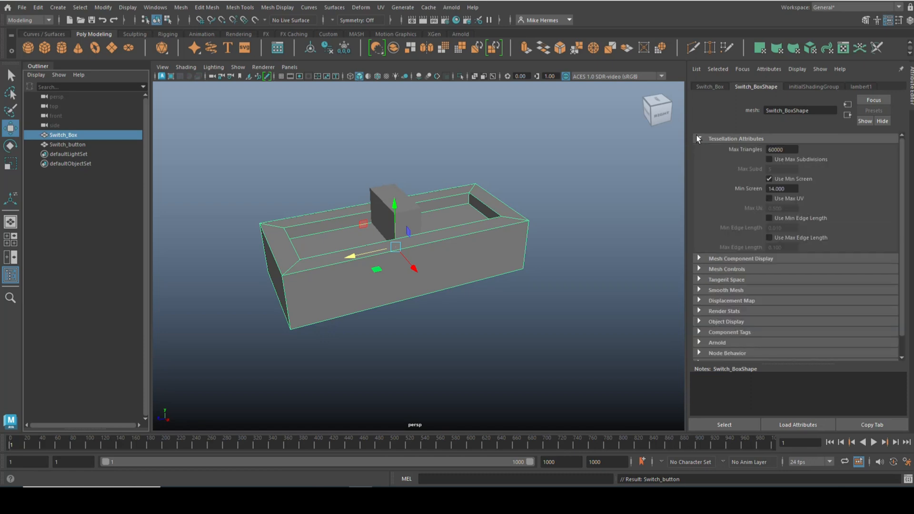
click(710, 86)
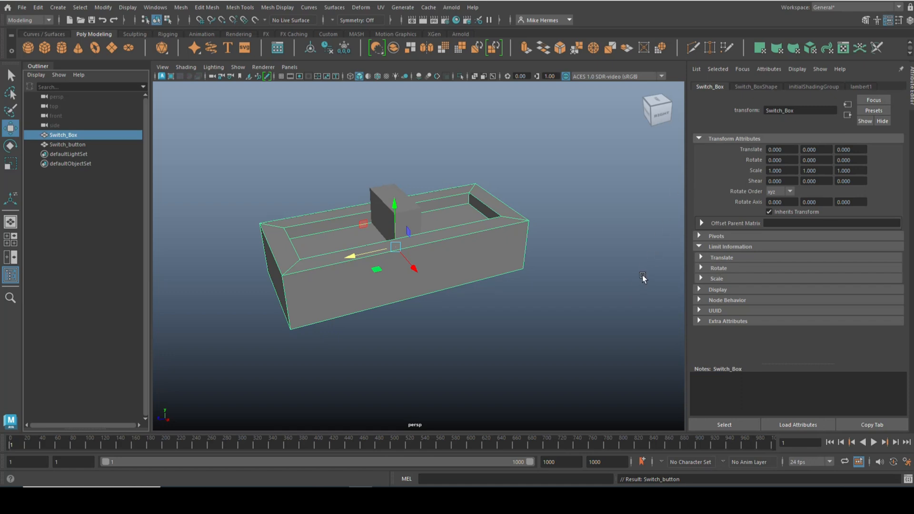
mouse_move(763, 180)
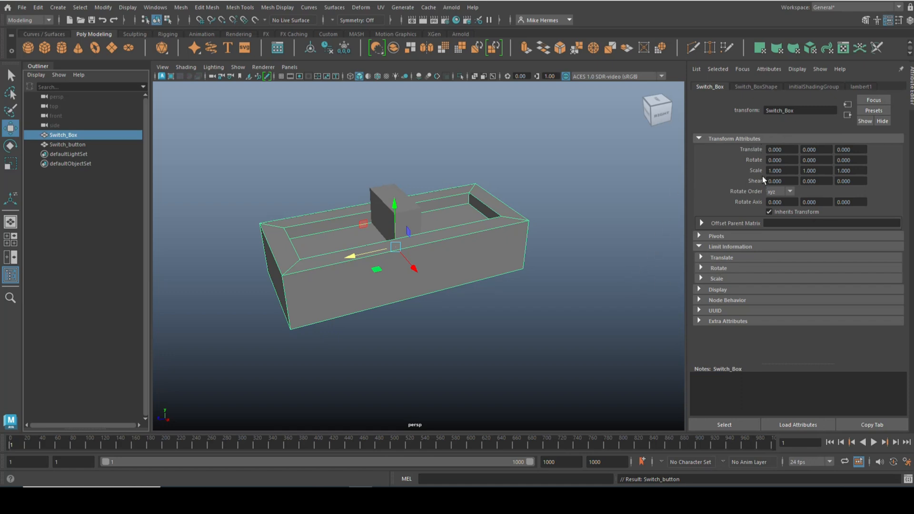
mouse_move(753, 158)
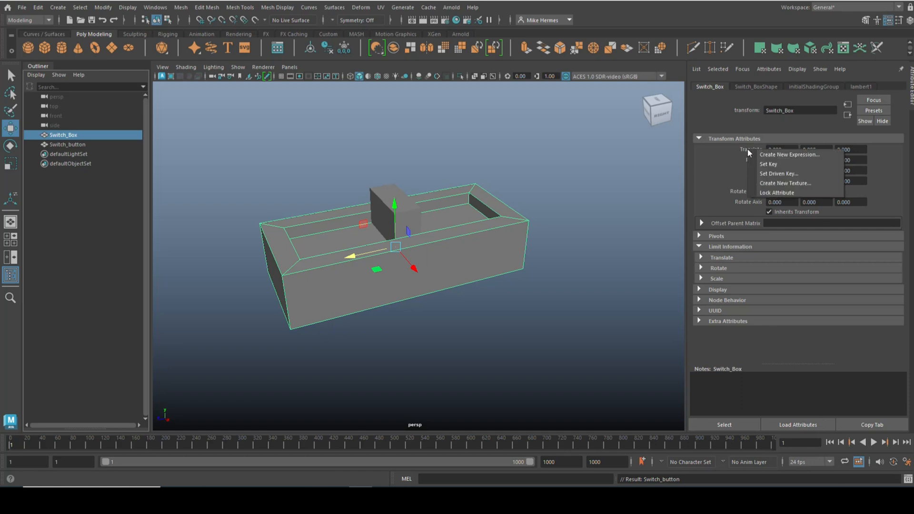
mouse_move(777, 193)
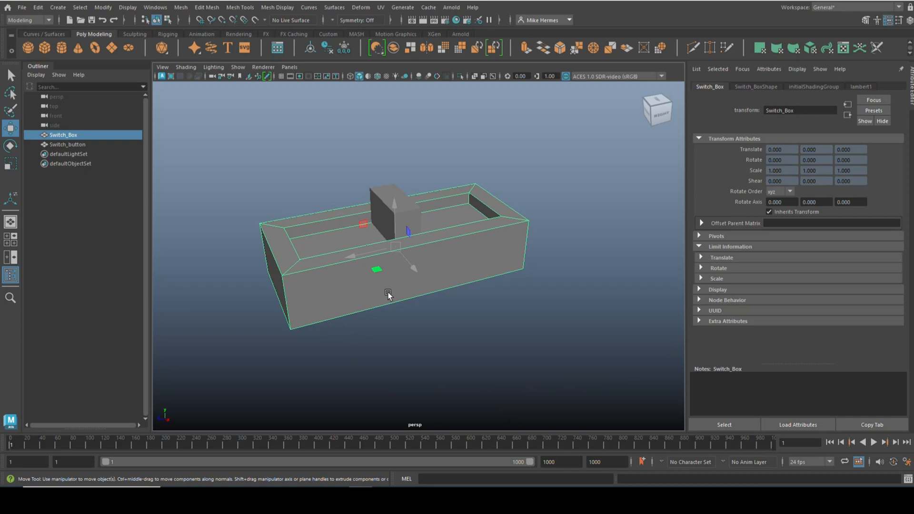
mouse_move(389, 322)
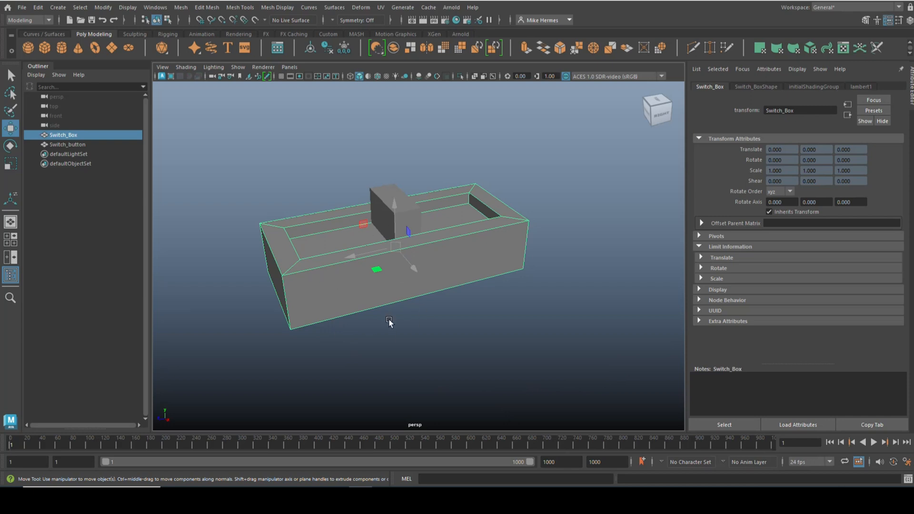
mouse_move(390, 247)
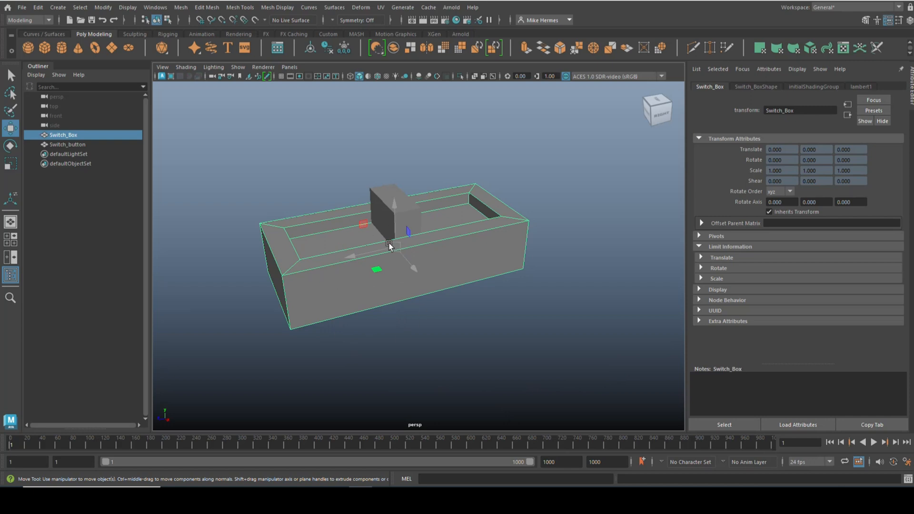
mouse_move(445, 318)
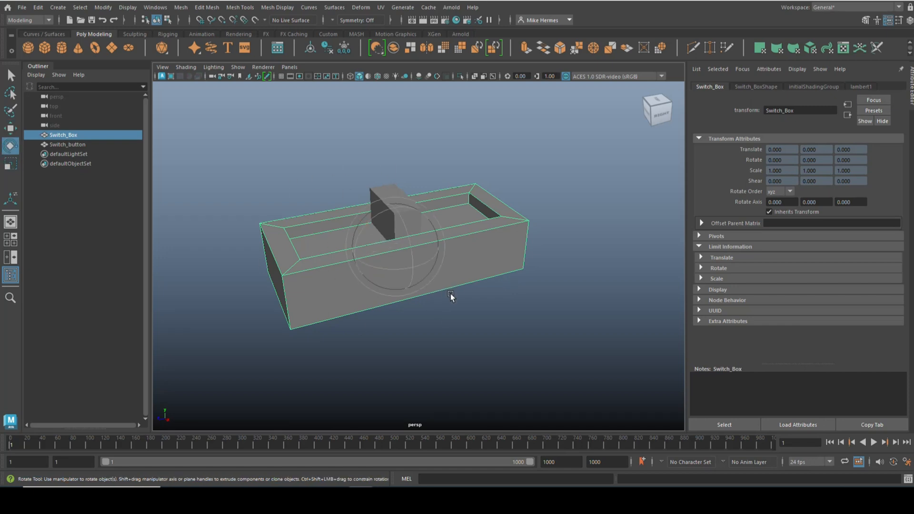
mouse_move(403, 266)
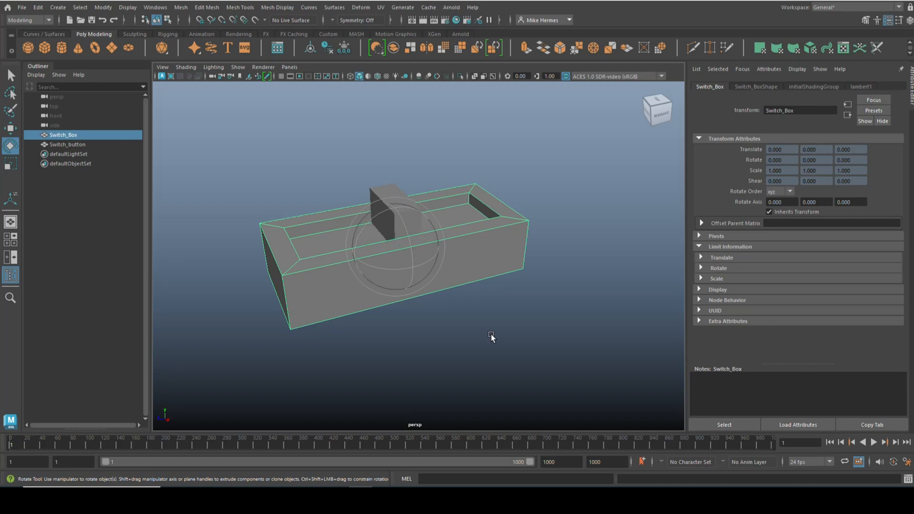
mouse_move(603, 352)
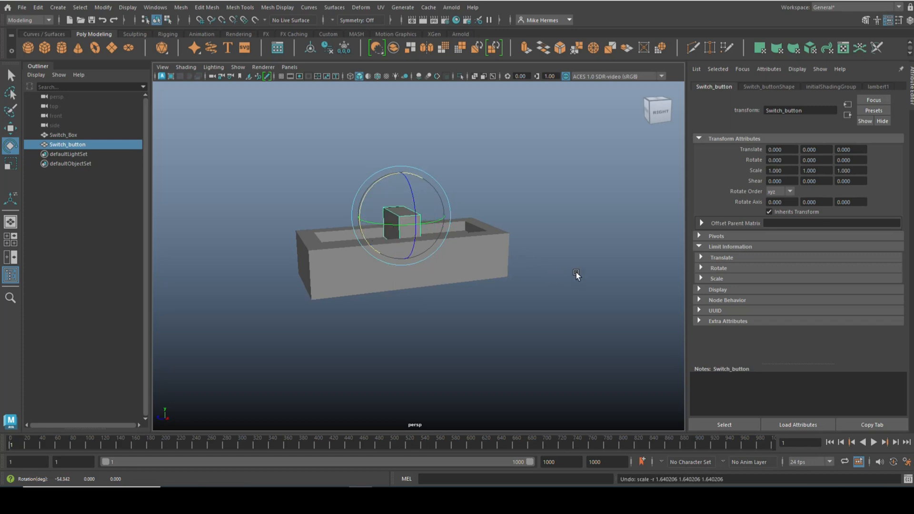
Lock Switch_button's Rotate and Scale channels with Lock Attribute.
drag(575, 275, 576, 253)
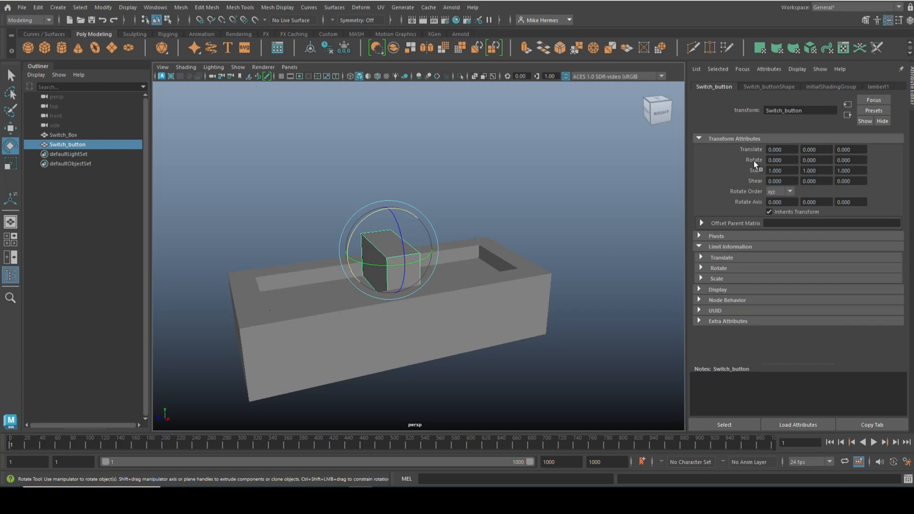
right_click(779, 159)
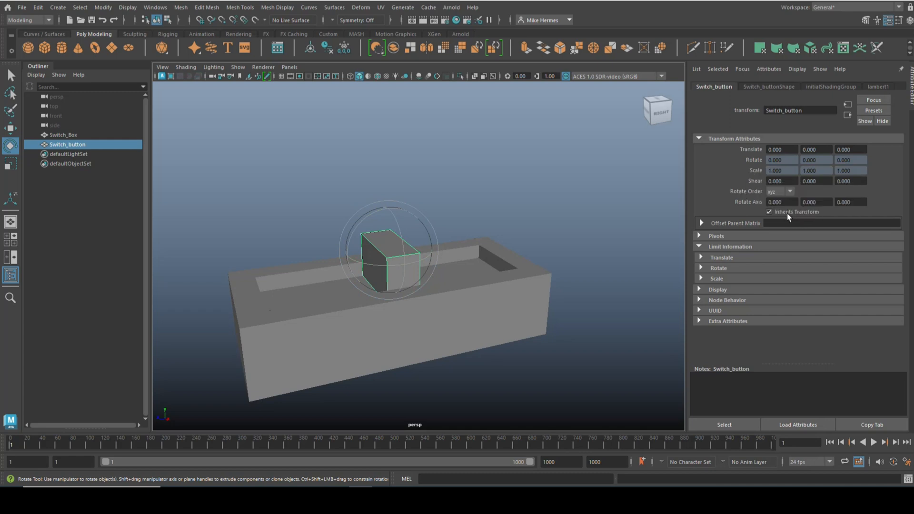
right_click(775, 180)
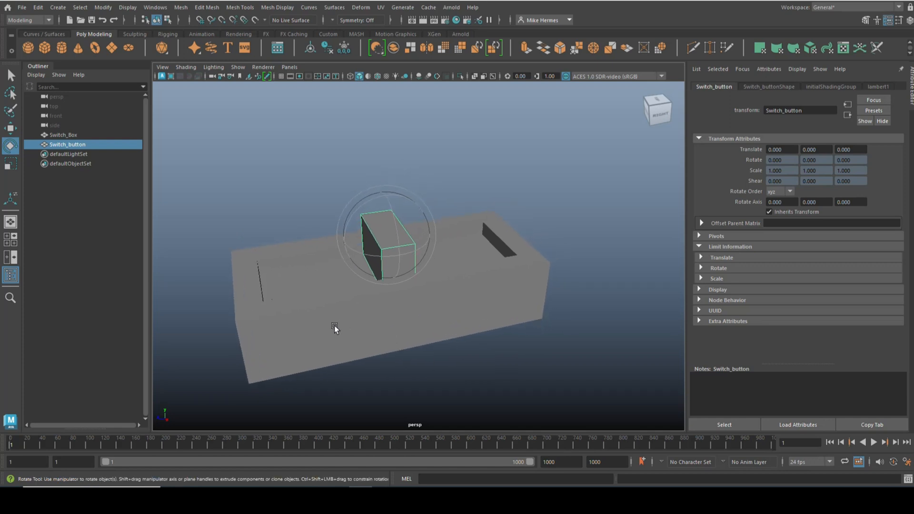
Test-slide Switch_button along Z, then lock its Translate X and Y channels.
drag(381, 234, 280, 254)
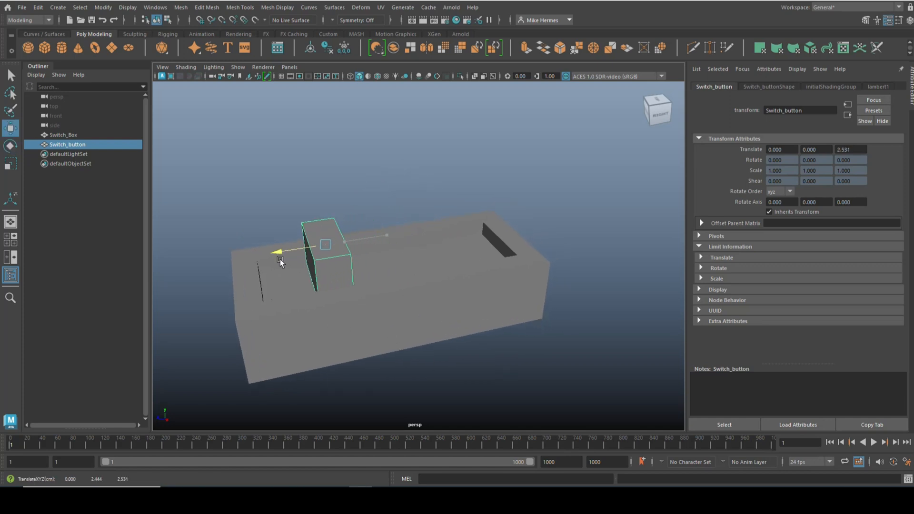
drag(280, 259, 327, 278)
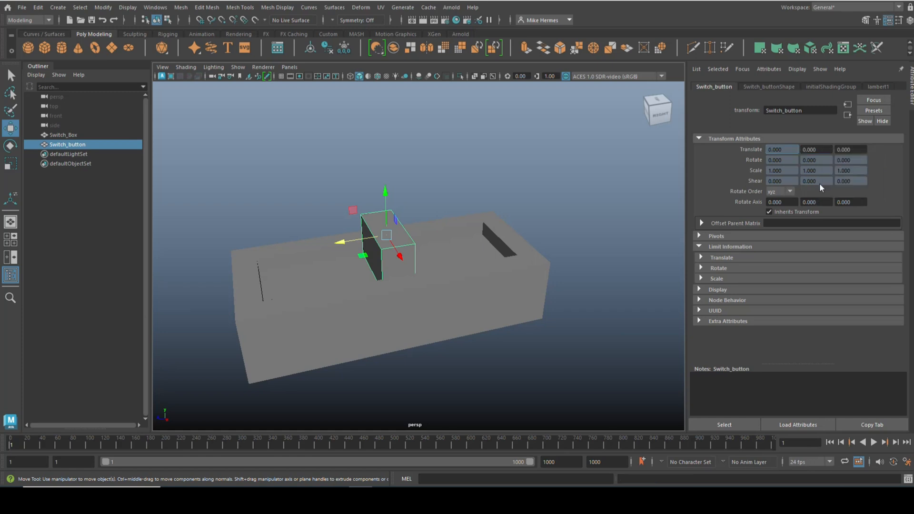
right_click(818, 149)
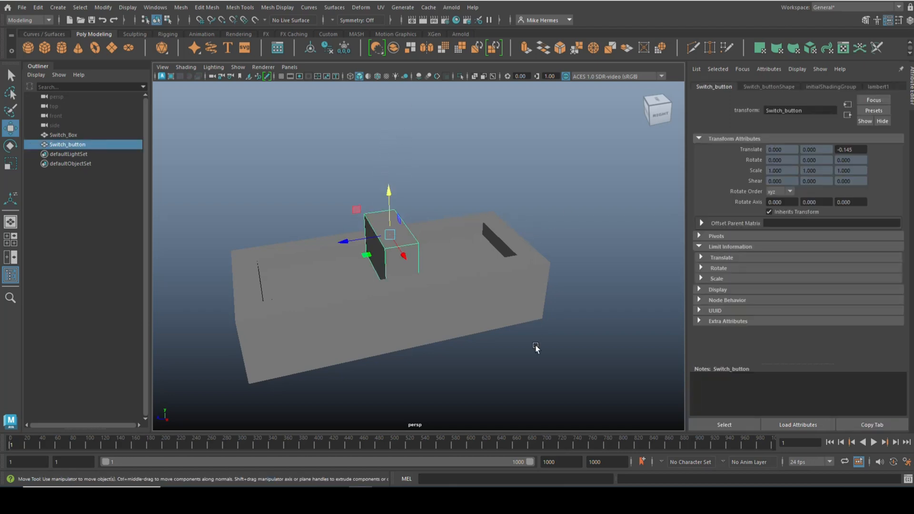
mouse_move(520, 328)
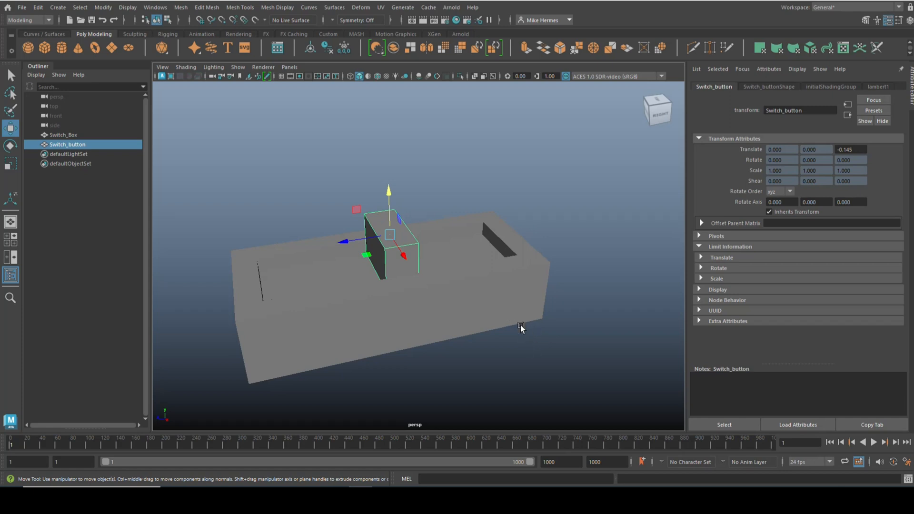
mouse_move(734, 270)
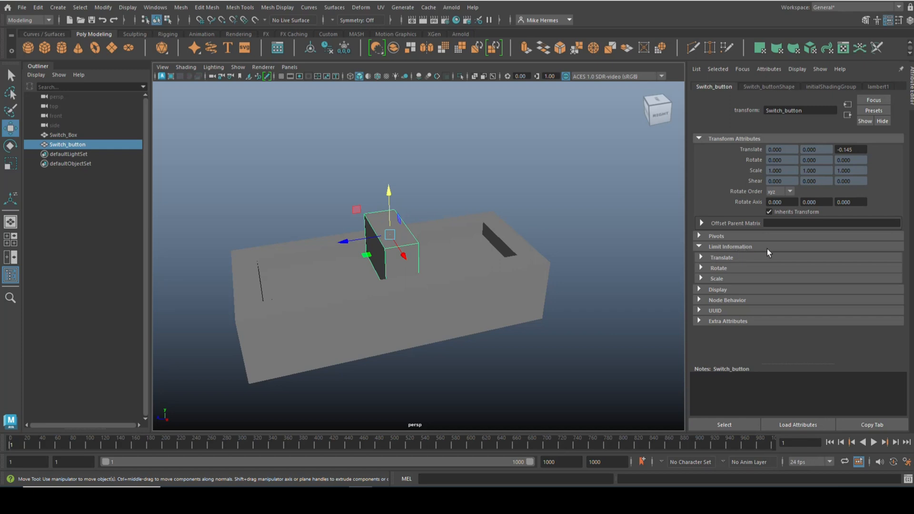
mouse_move(731, 287)
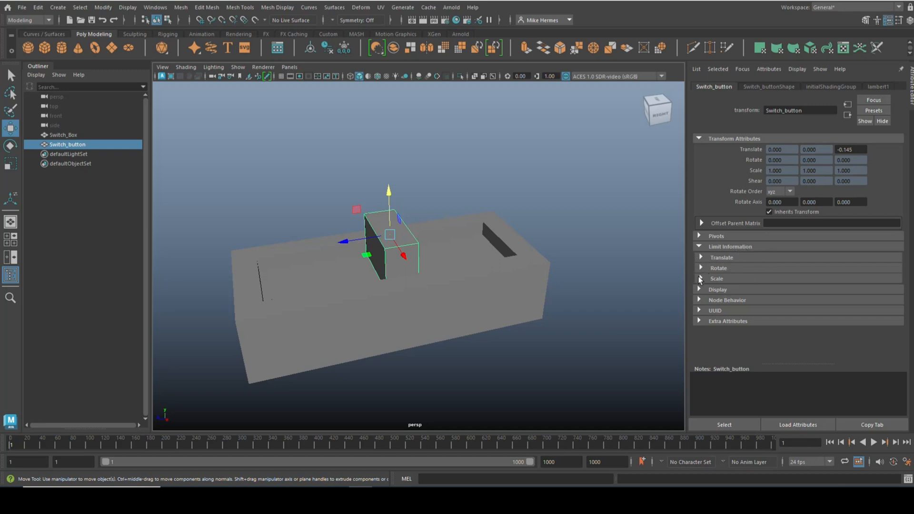
Expand Limit Information, glance at Rotate limits, then open the Translate limit settings.
click(700, 268)
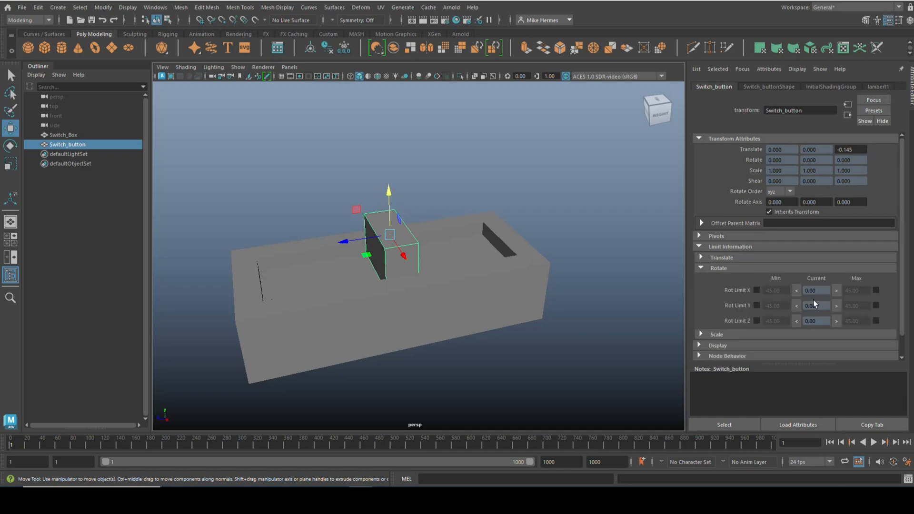
mouse_move(810, 235)
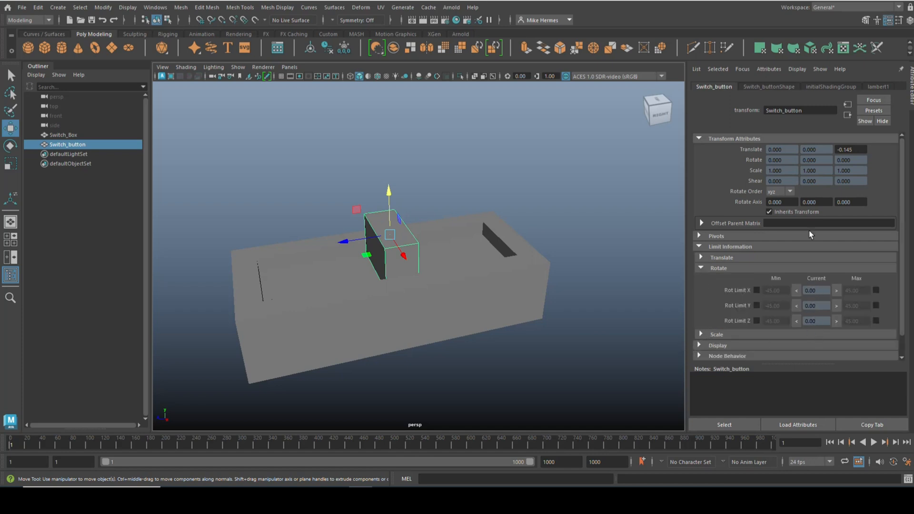
click(700, 334)
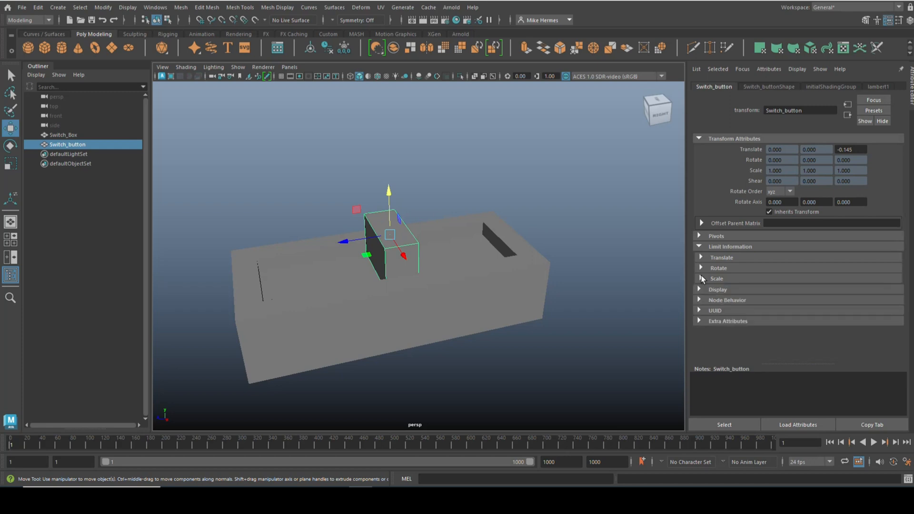
click(701, 257)
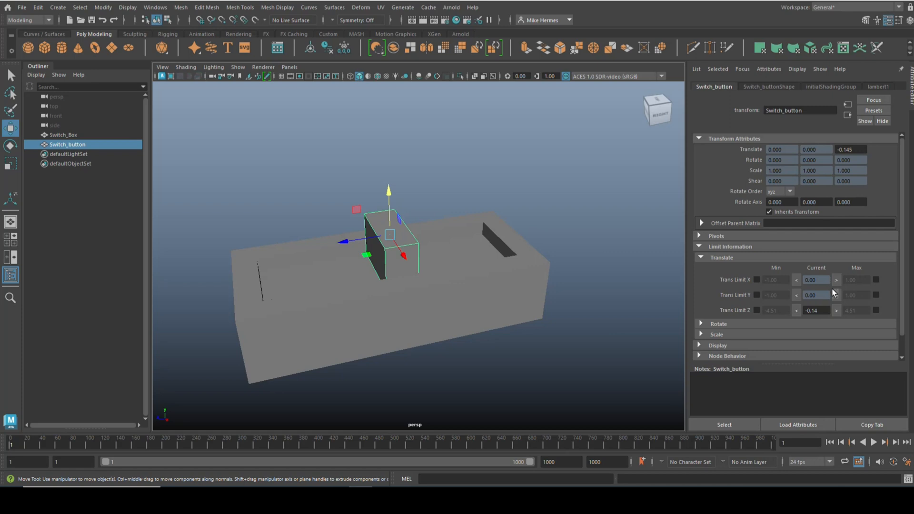
mouse_move(754, 280)
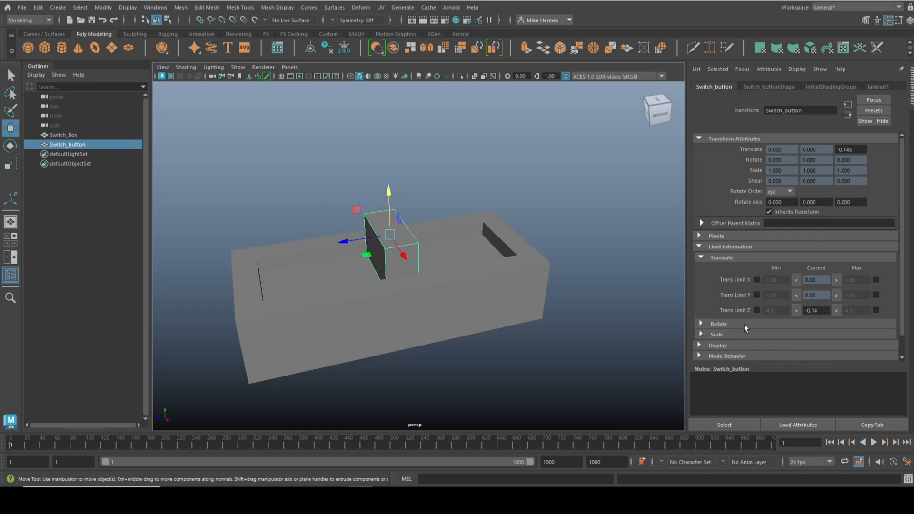
mouse_move(823, 321)
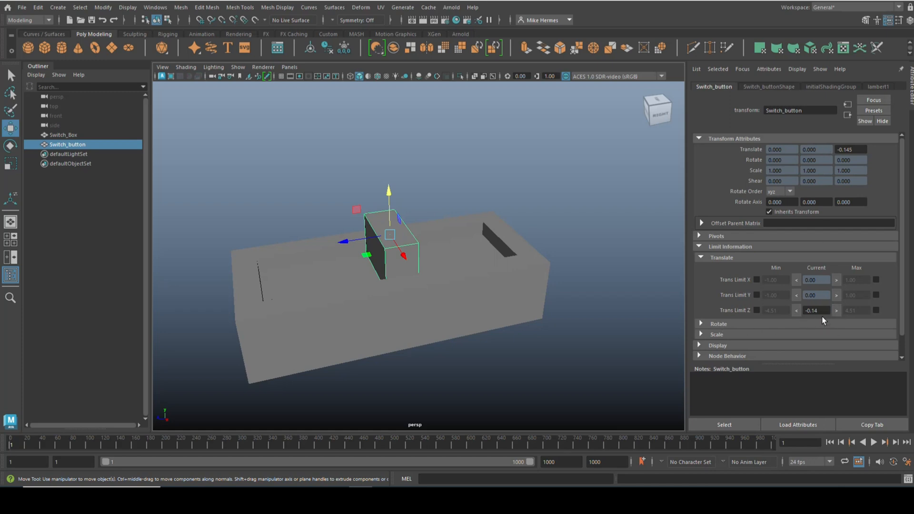
mouse_move(810, 318)
text(0)
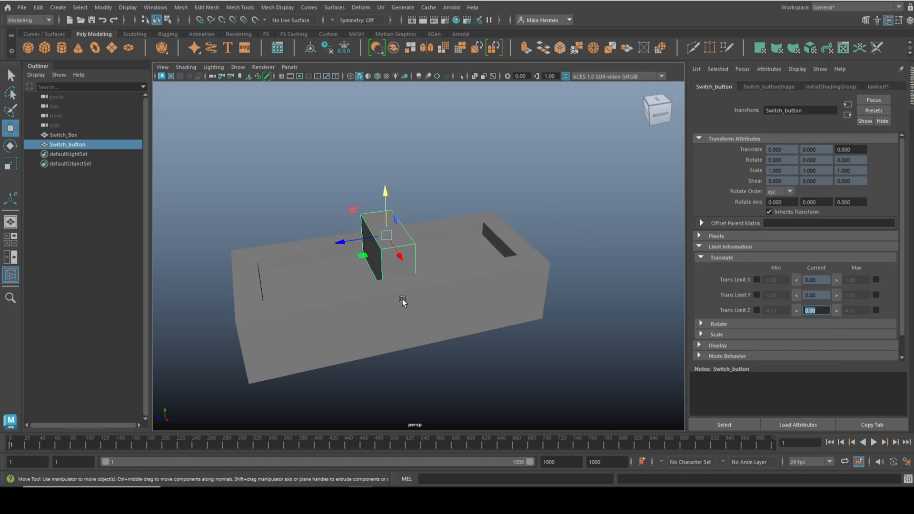
Slide Switch_button along Z to the box's far edge at 4.505.
drag(403, 302, 493, 368)
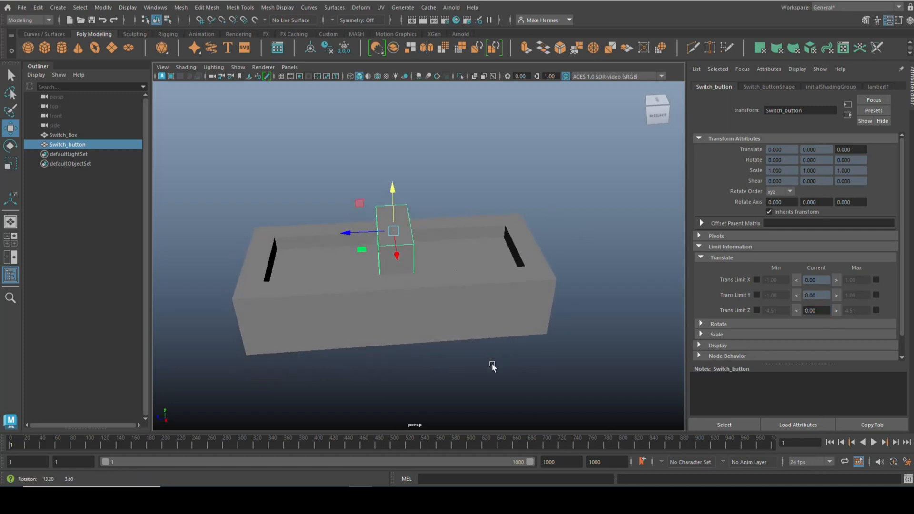
drag(493, 367, 328, 265)
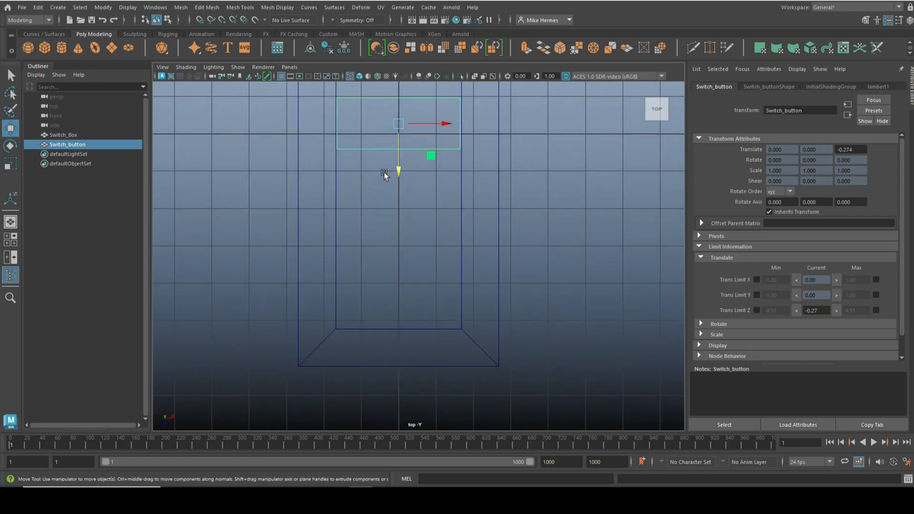
drag(398, 172, 398, 347)
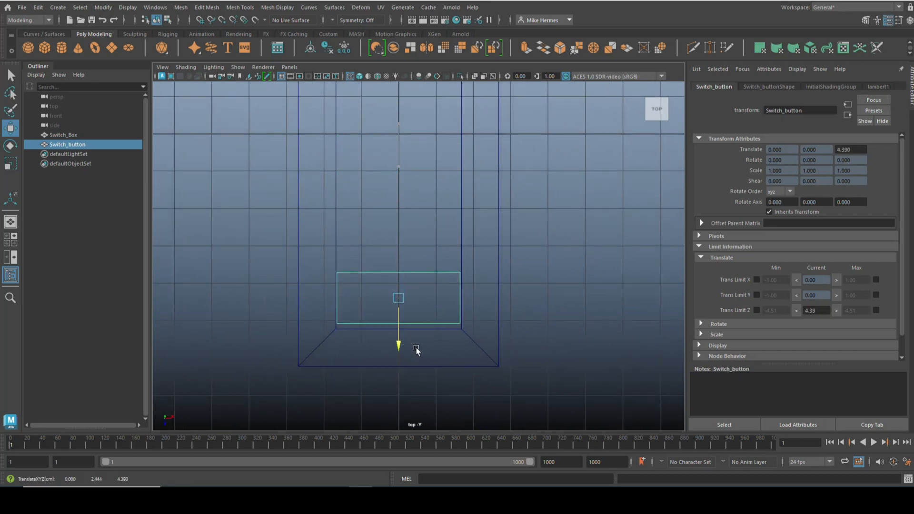
drag(398, 347, 398, 350)
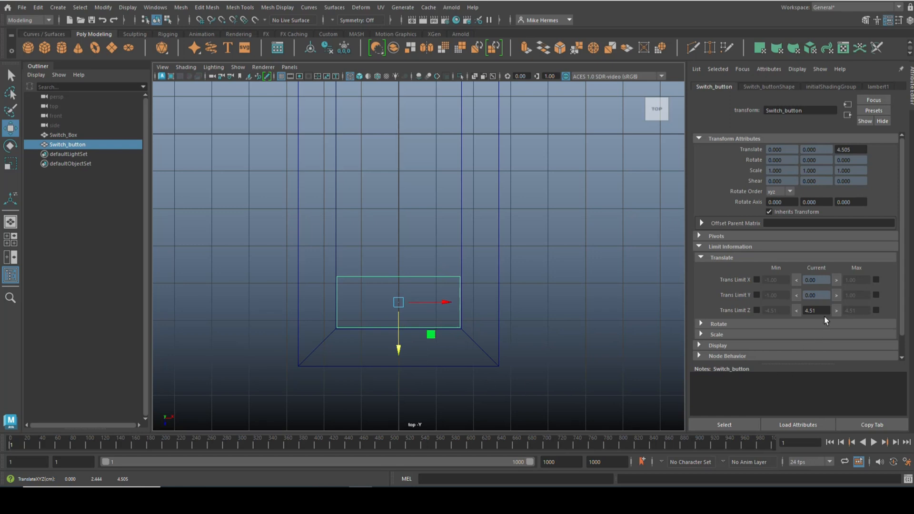
mouse_move(777, 341)
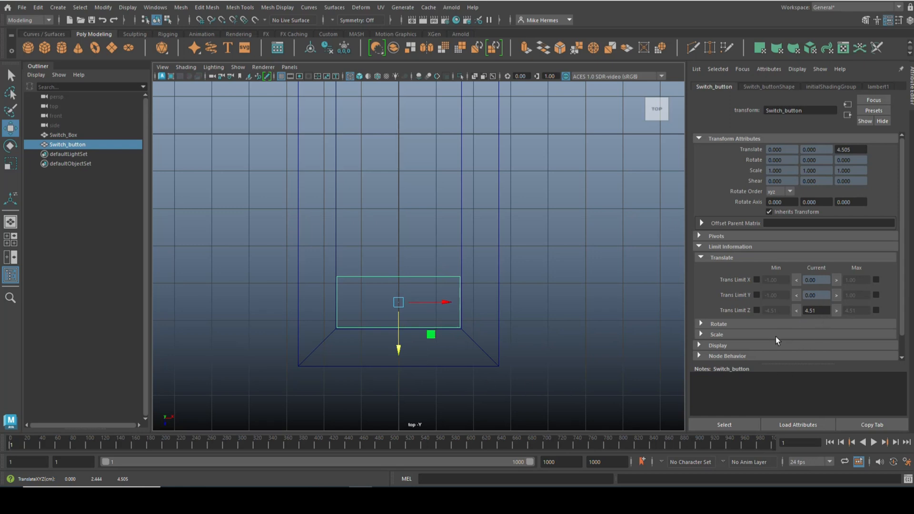
Enable Trans Limit Z minimum -4.51 and maximum 4.51 for Switch_button.
click(751, 310)
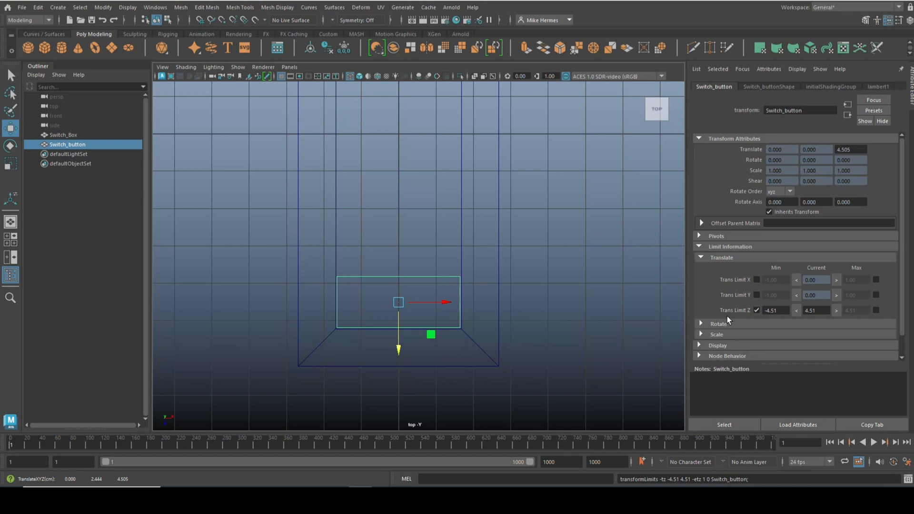
mouse_move(877, 317)
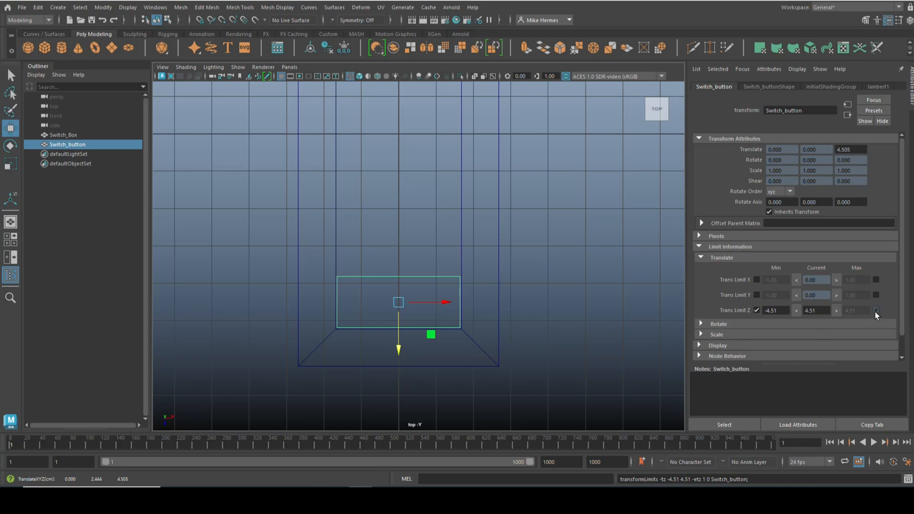
click(875, 310)
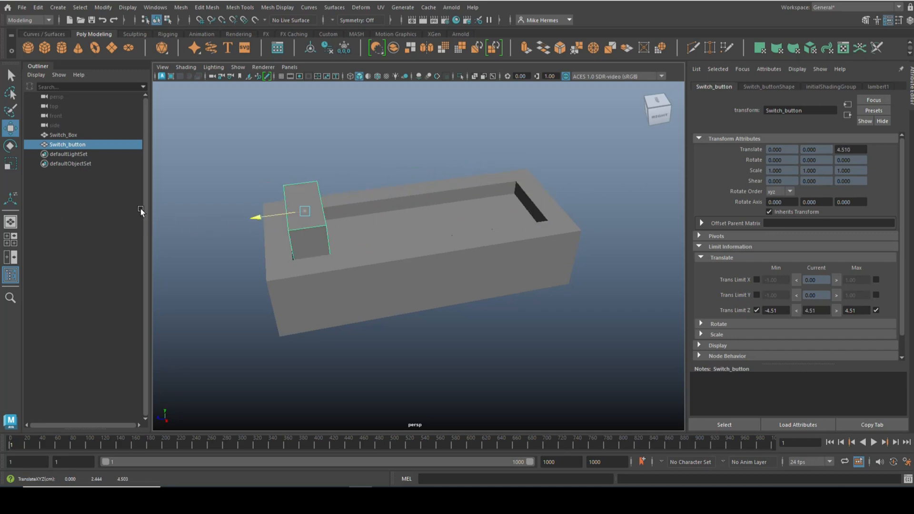
Slide the limited button back to Z -0.107 and orbit to inspect the switch.
drag(304, 211, 418, 196)
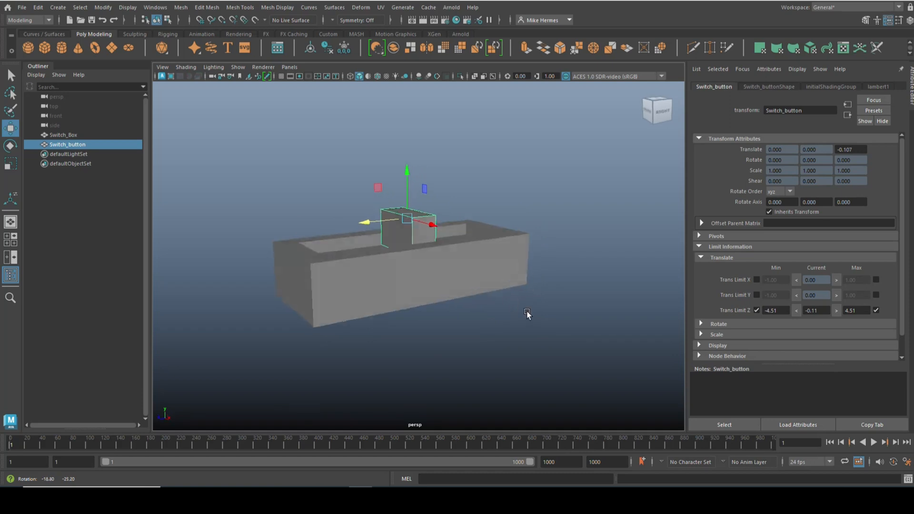
drag(528, 314, 522, 327)
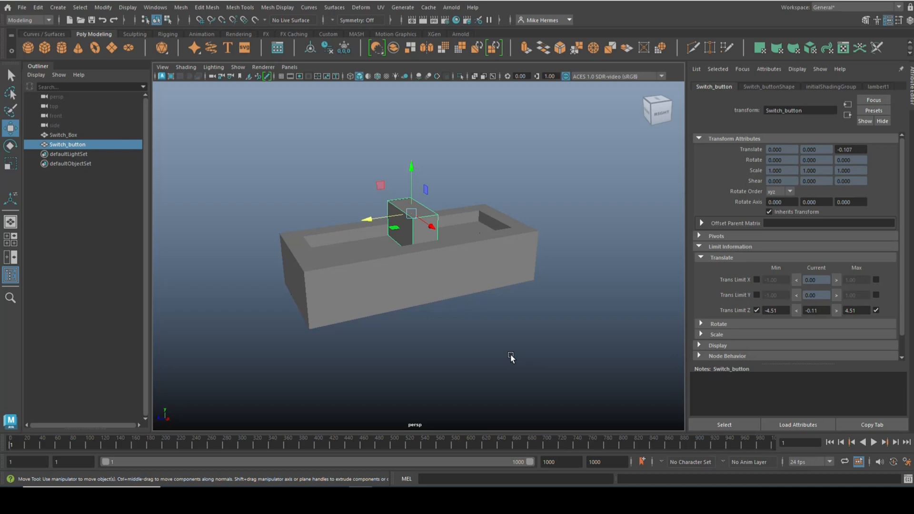
mouse_move(552, 330)
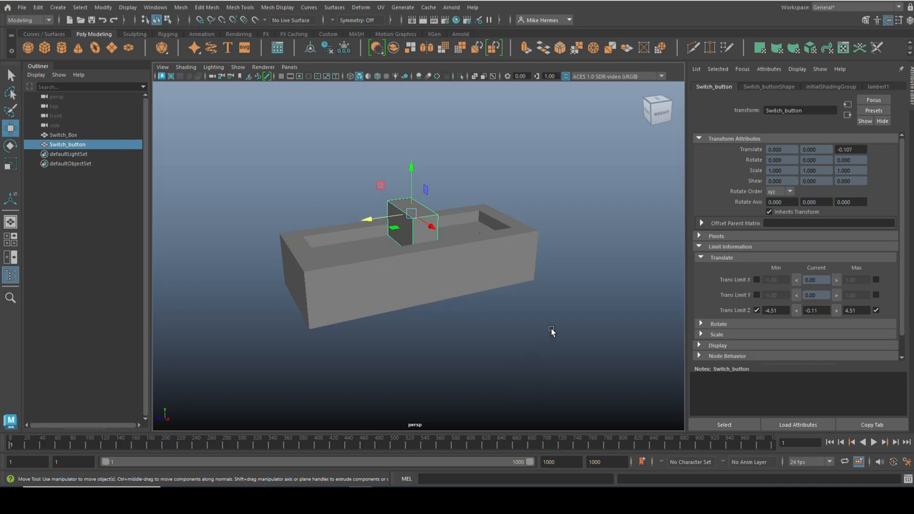
drag(551, 332, 534, 356)
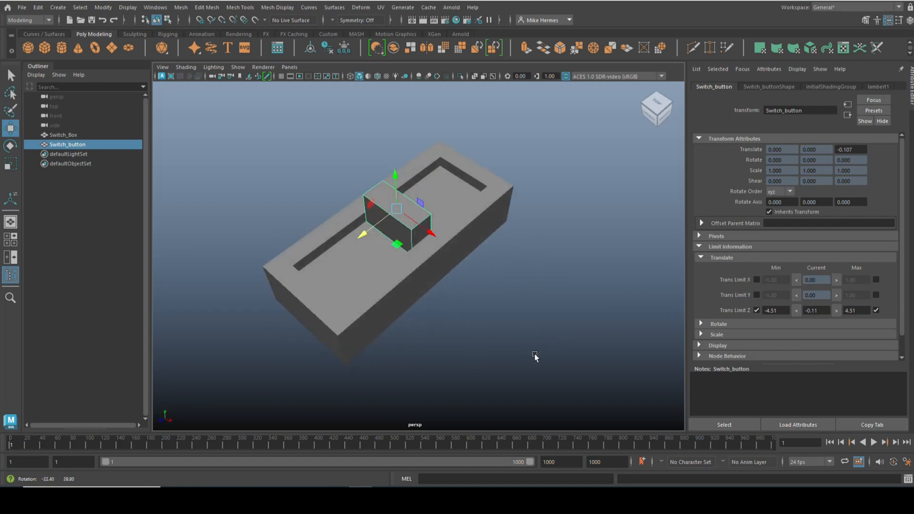
drag(534, 357, 515, 338)
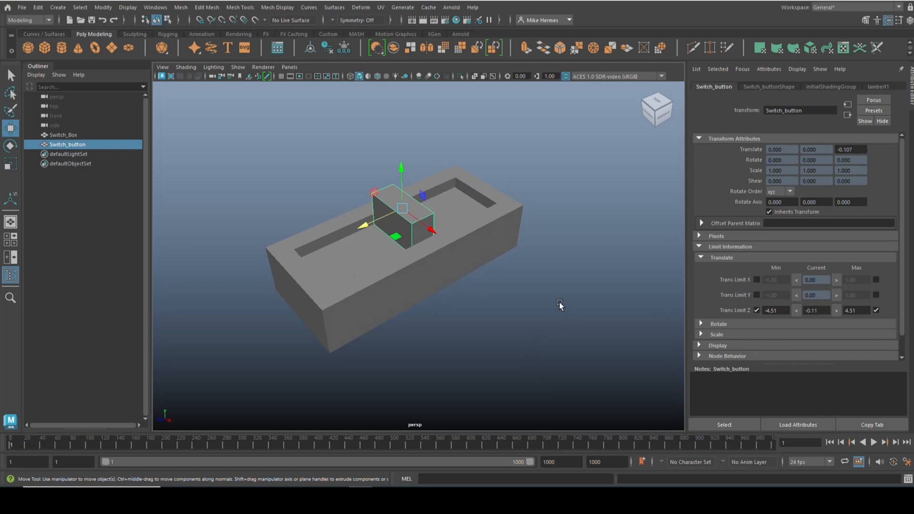
mouse_move(575, 309)
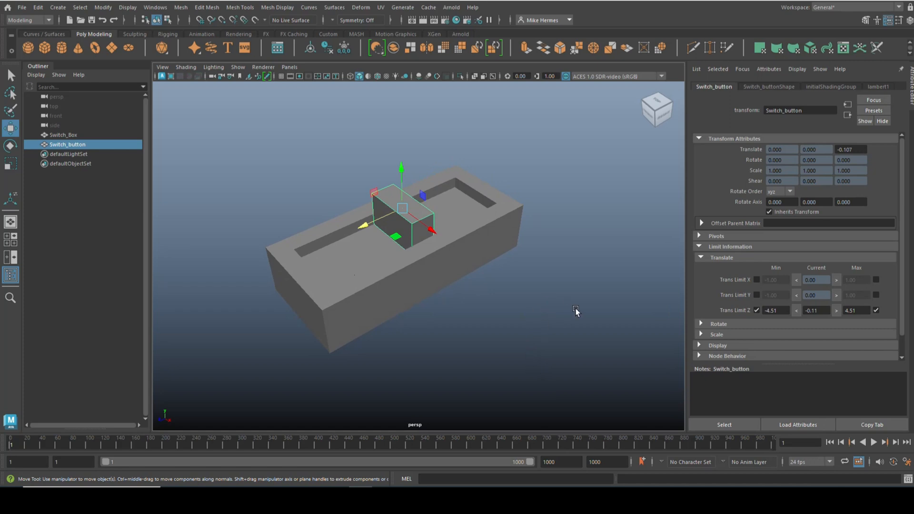